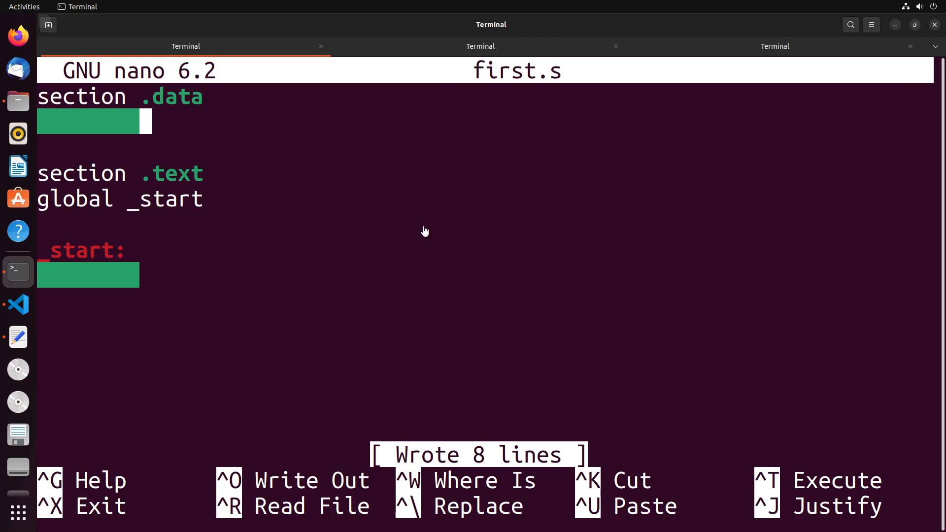
pyautogui.moveTo(422, 225)
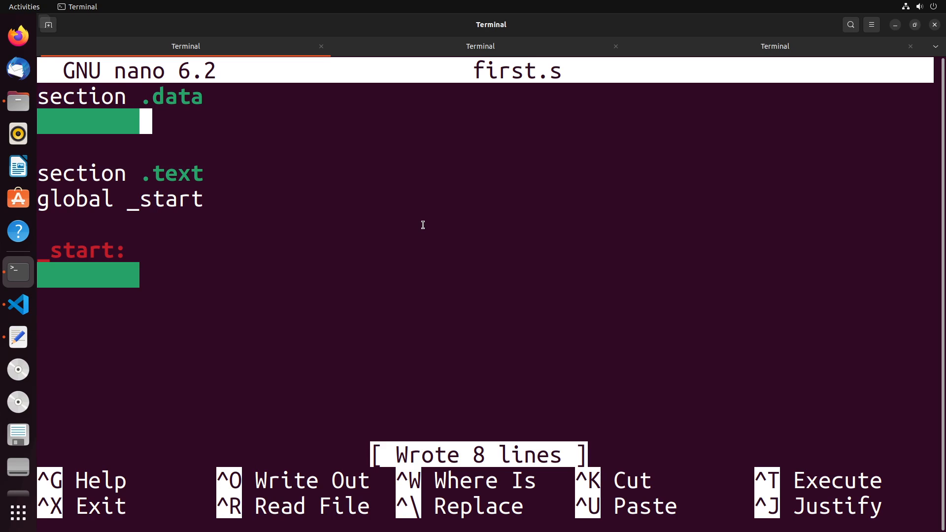
# - Type an indented "x" on the empty line under section .data
pyautogui.write('x')
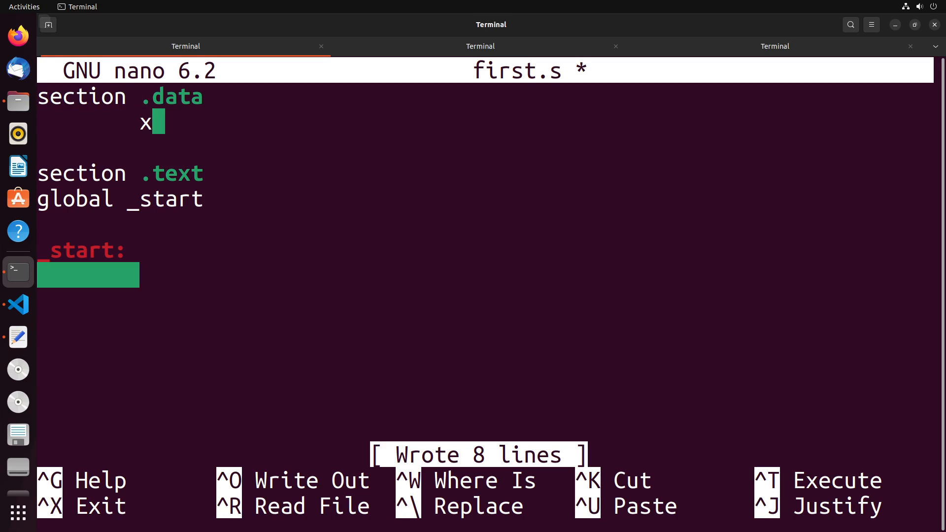
# - Define the variables x DD 3.14 and y DD 2.1 in the .data section
pyautogui.write('DD')
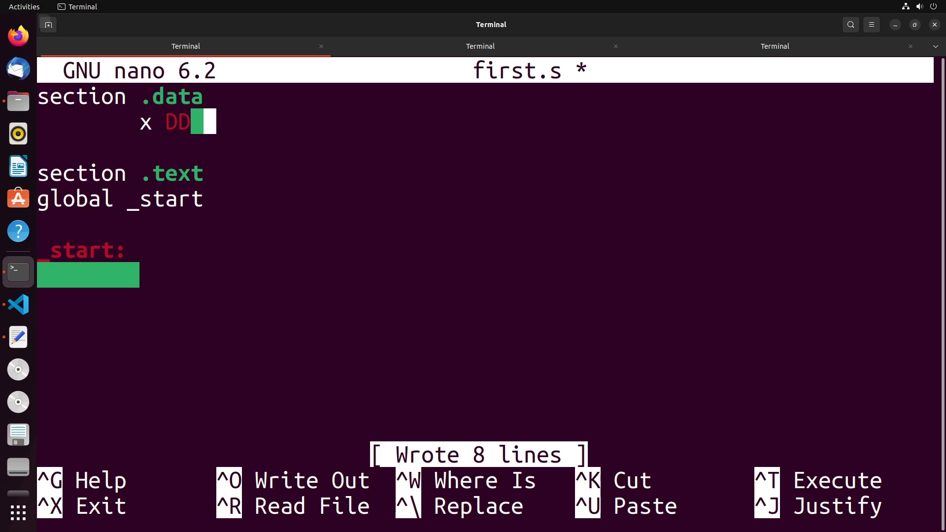
pyautogui.write('3.14')
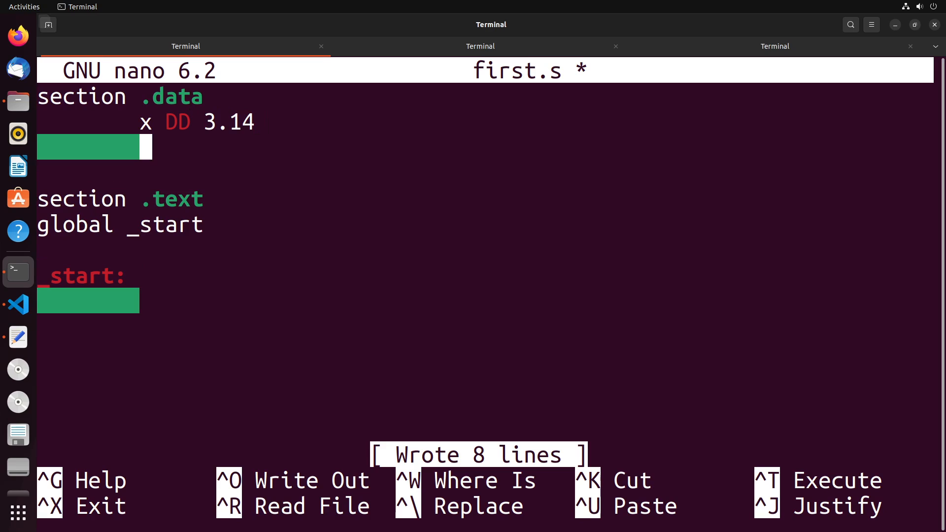
pyautogui.write('y DD')
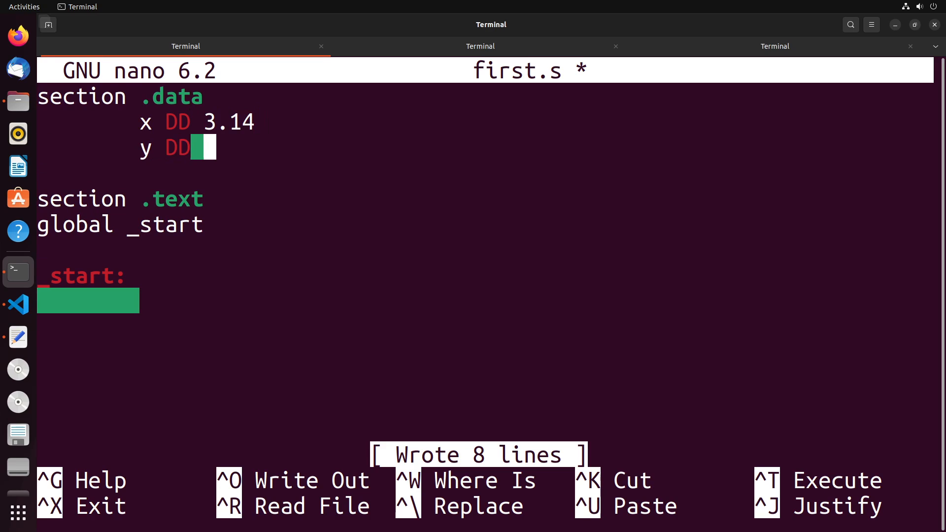
pyautogui.write('2.1')
pyautogui.click(485, 301)
pyautogui.write('M')
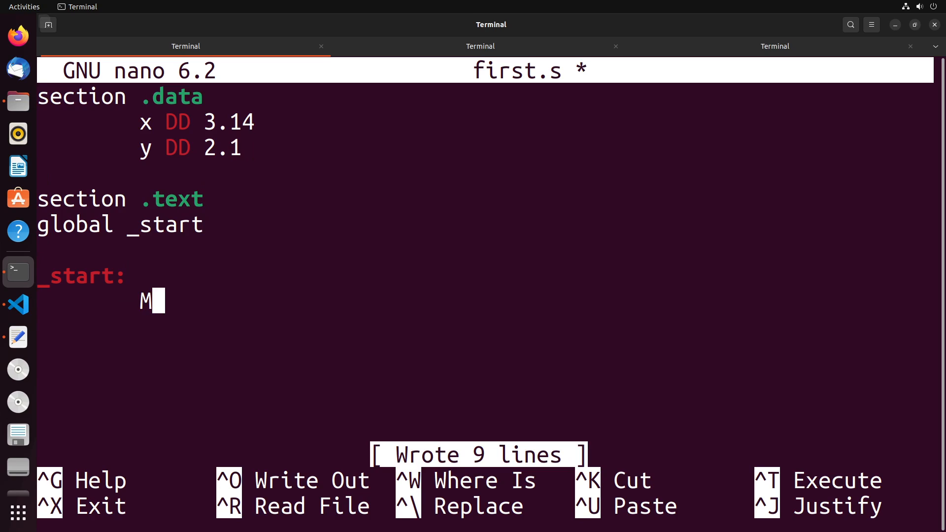
# - Write MOVSS xmm0 under _start, correcting the mistaken eax and stray 1
pyautogui.write('OV')
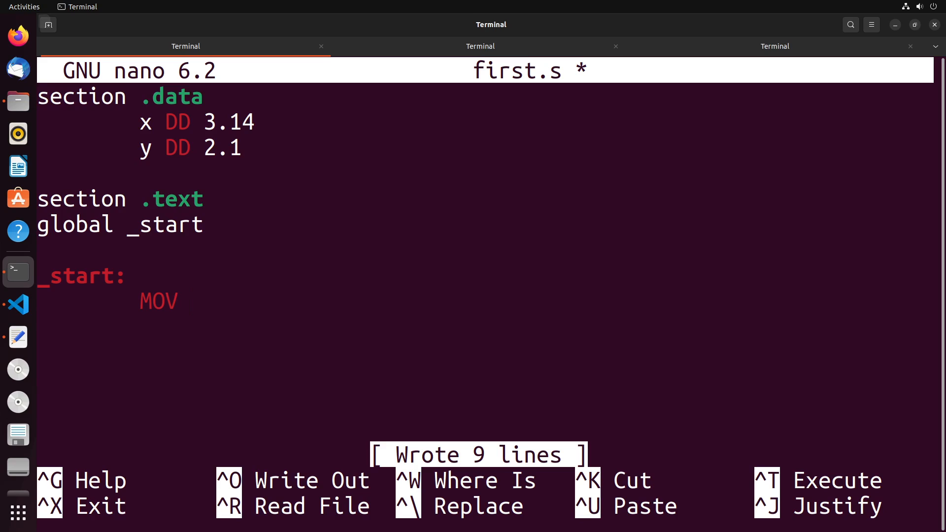
pyautogui.write('SS')
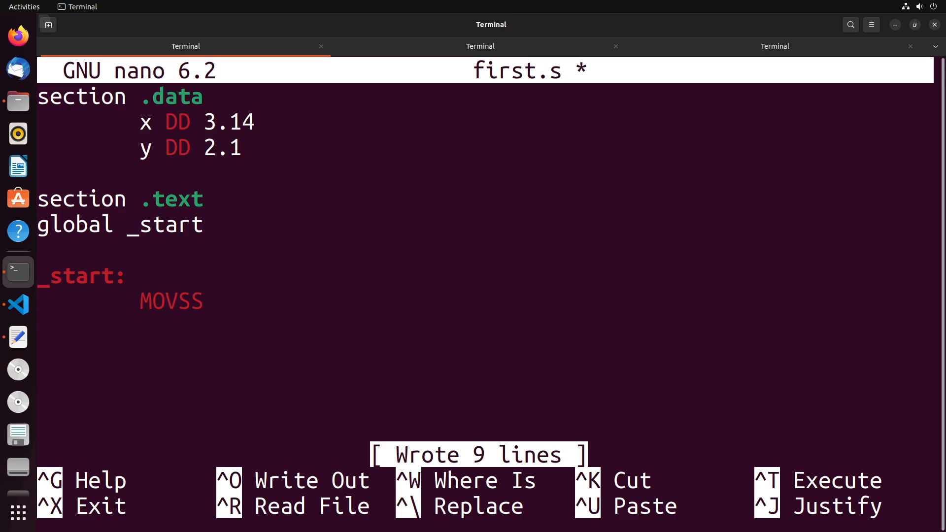
pyautogui.write('eax')
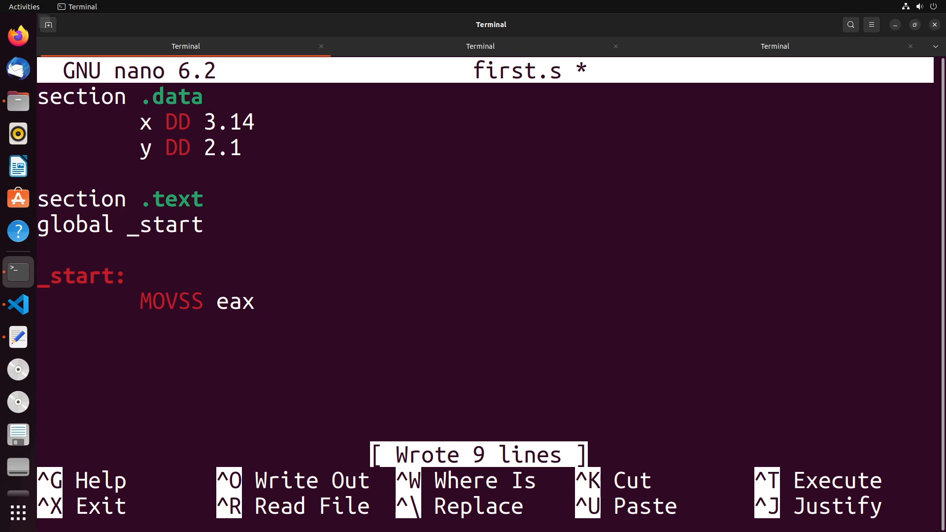
pyautogui.press('BackSpace')
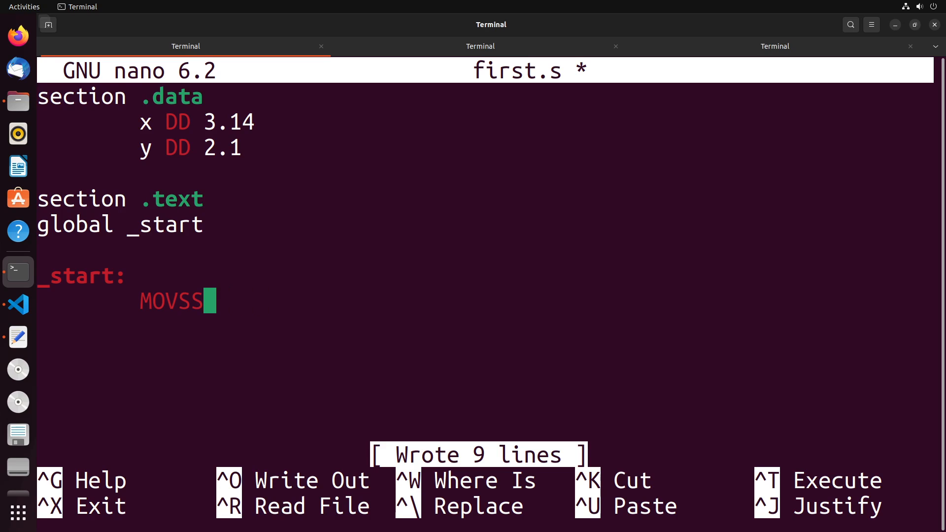
pyautogui.write('x')
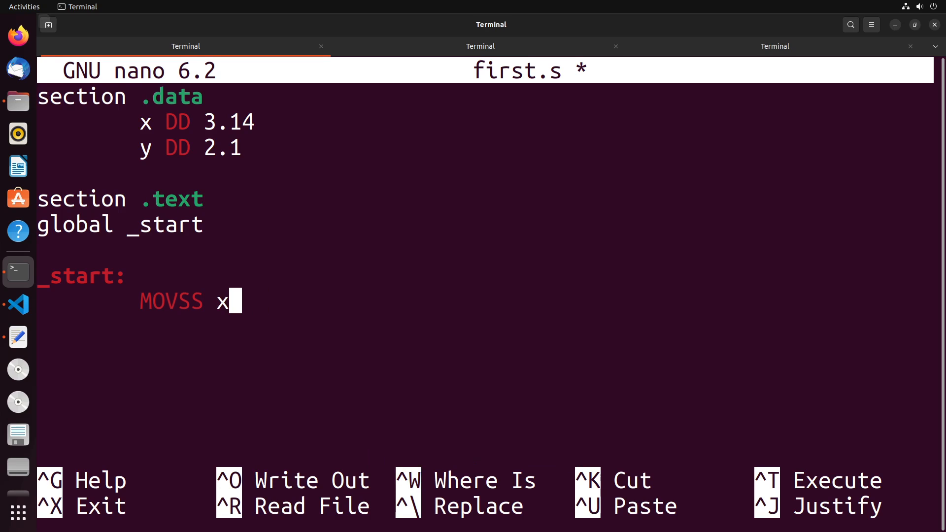
pyautogui.write('mm')
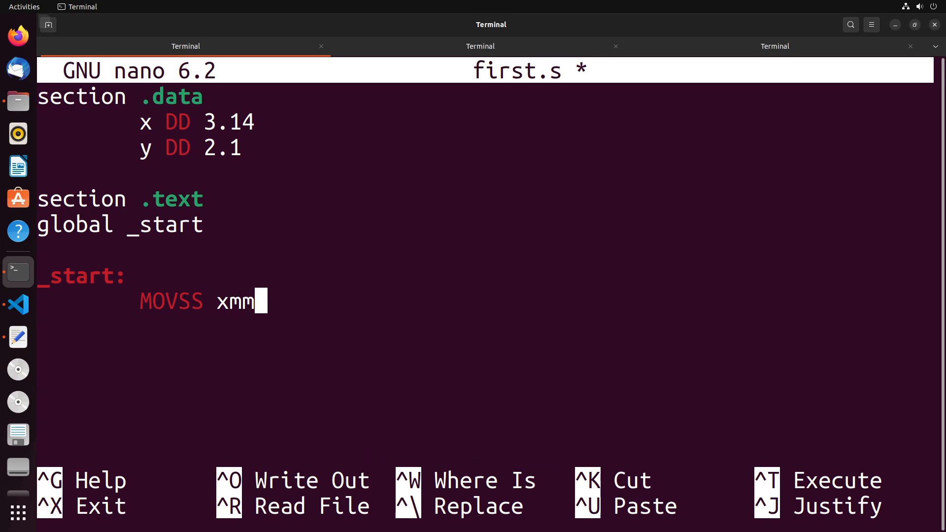
pyautogui.write('0')
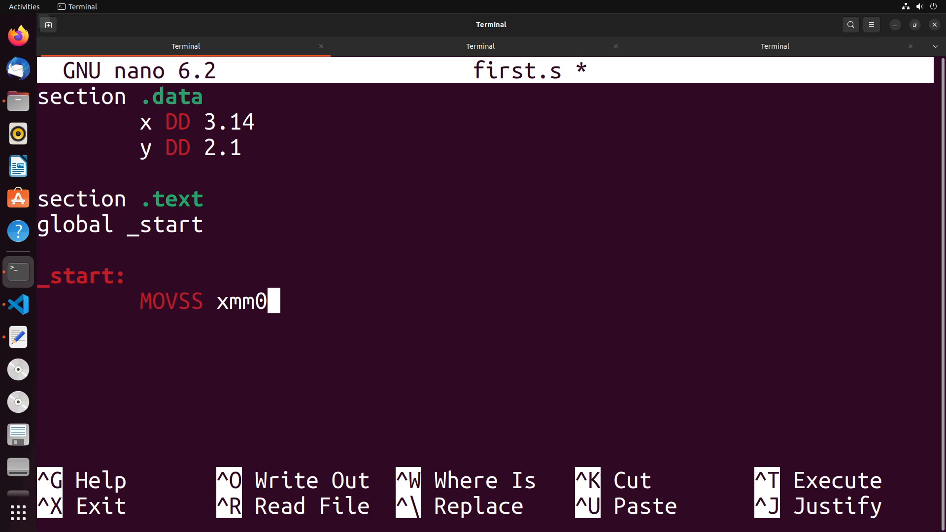
pyautogui.write('1')
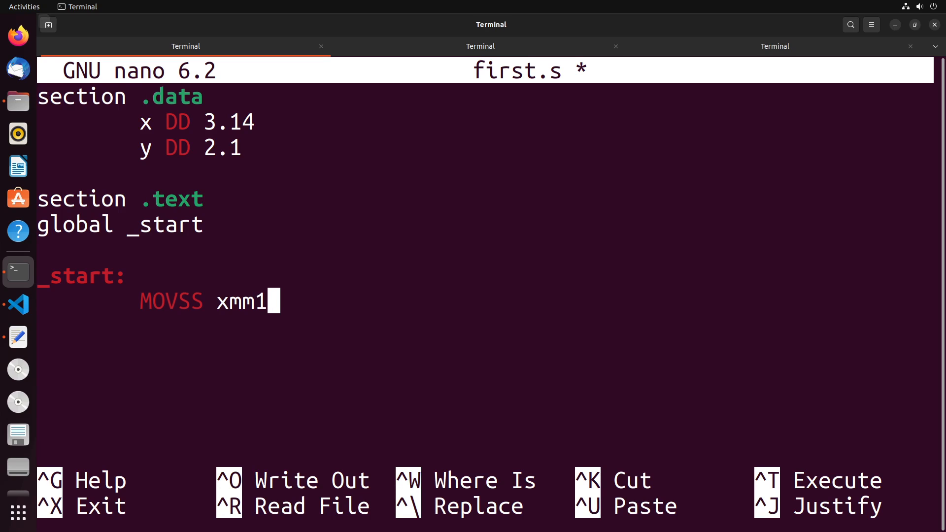
pyautogui.press('BackSpace')
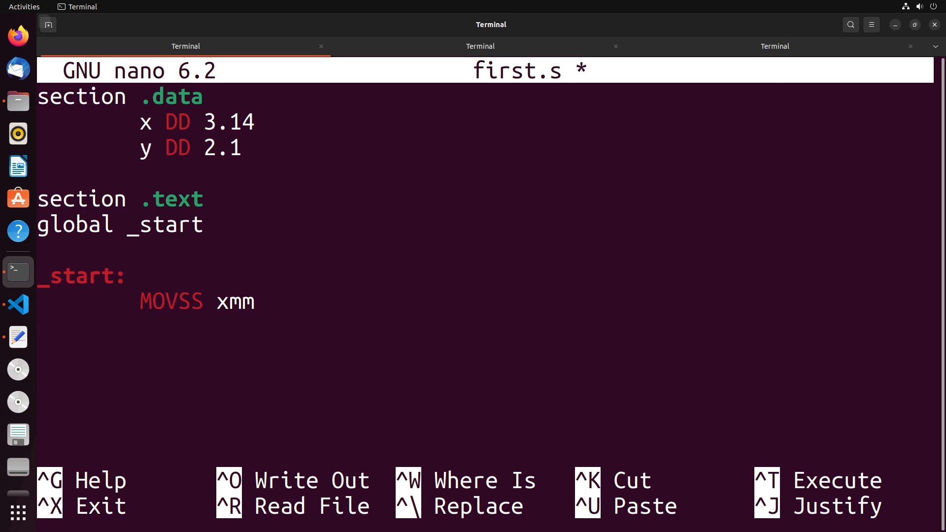
pyautogui.moveTo(257, 301)
pyautogui.write('0')
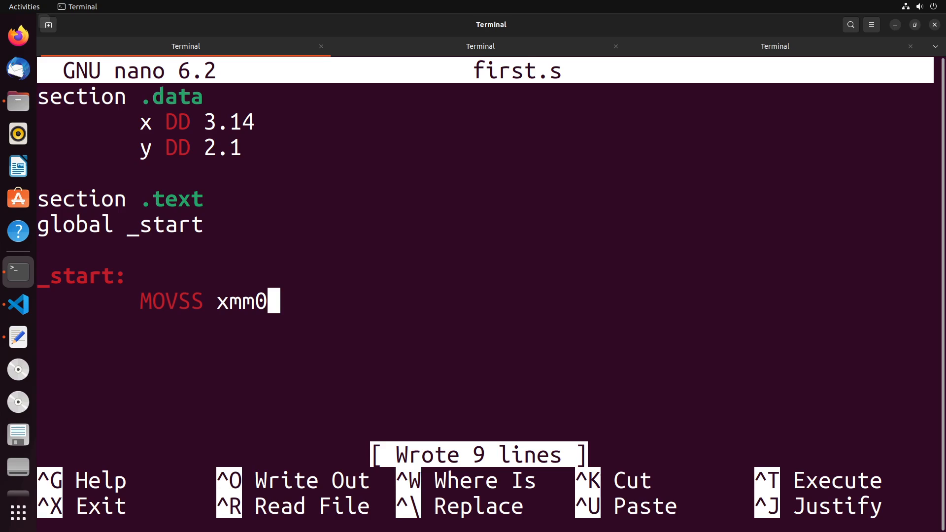
pyautogui.moveTo(271, 302)
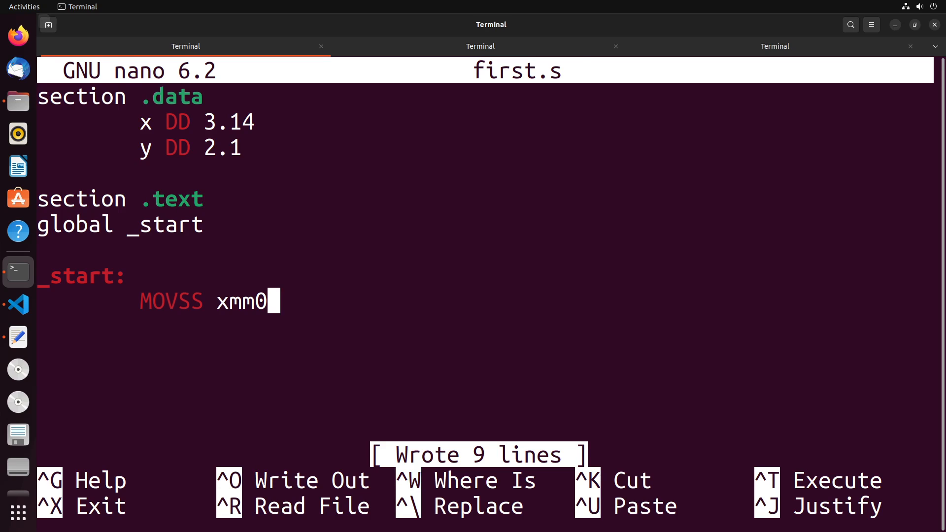
# - Complete the first instruction as MOVSS xmm0, [x] and save first.s
pyautogui.write(', [x')
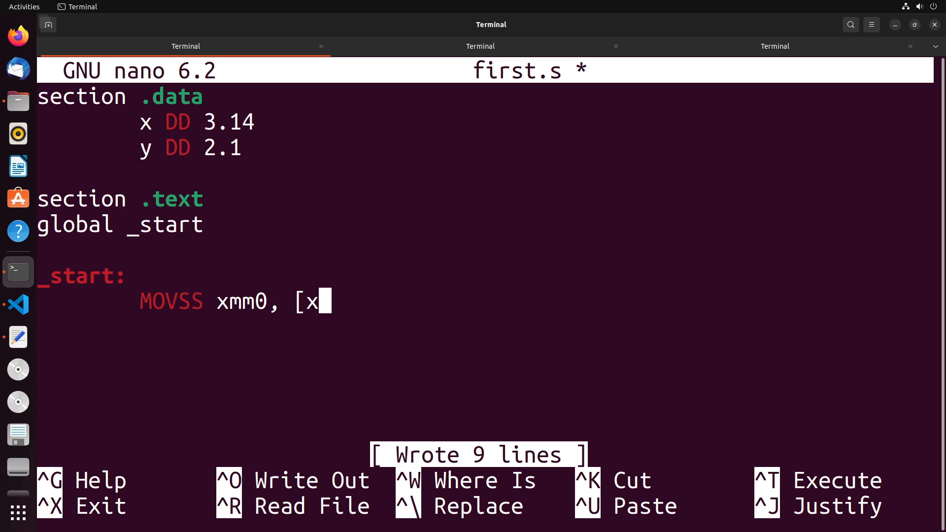
pyautogui.write(']')
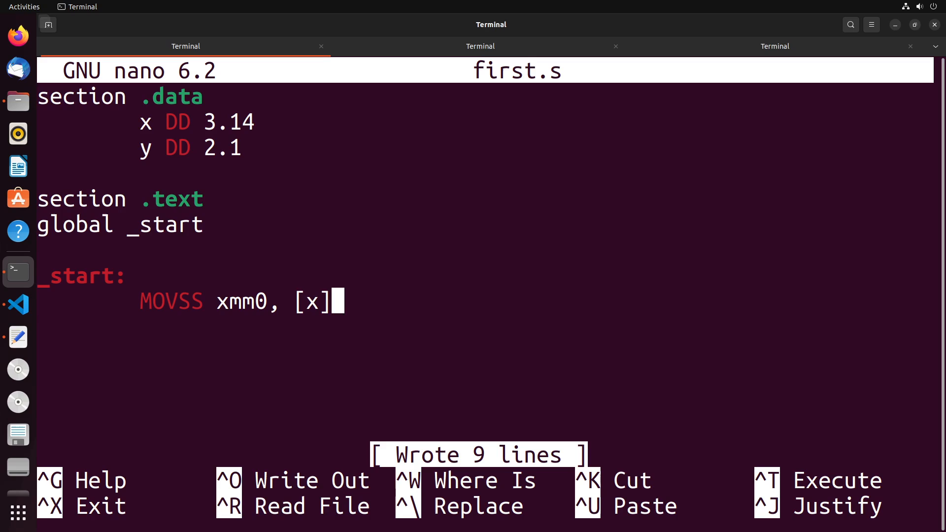
pyautogui.press('Left')
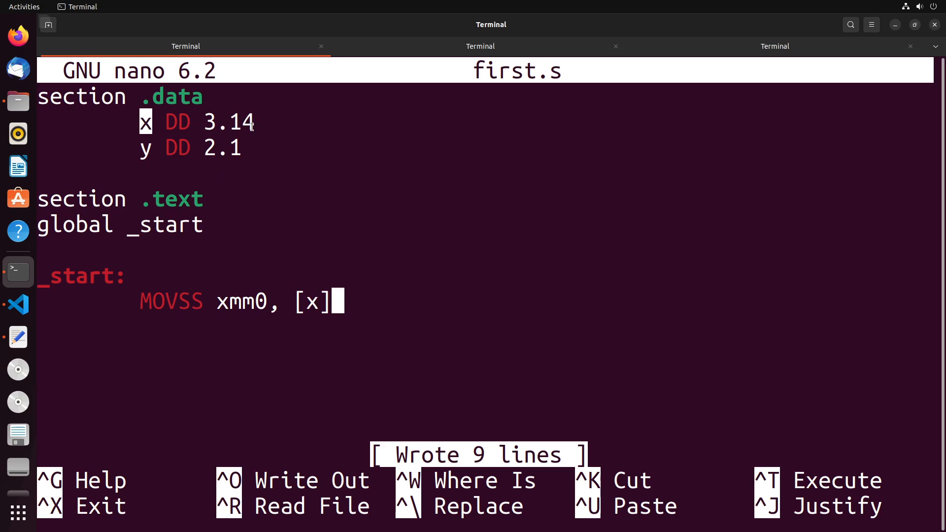
pyautogui.moveTo(270, 300)
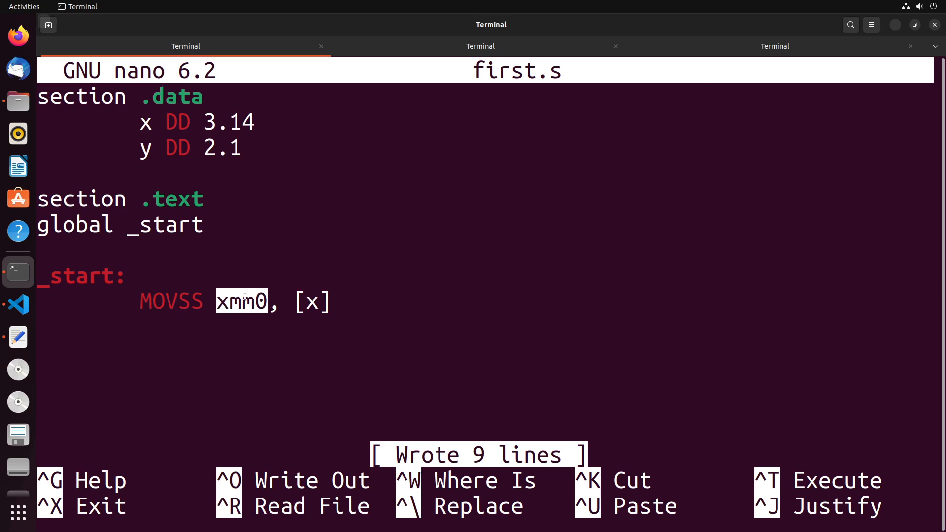
# - Add MOVSS xmm1, [y] on a new line below it
pyautogui.press('Return')
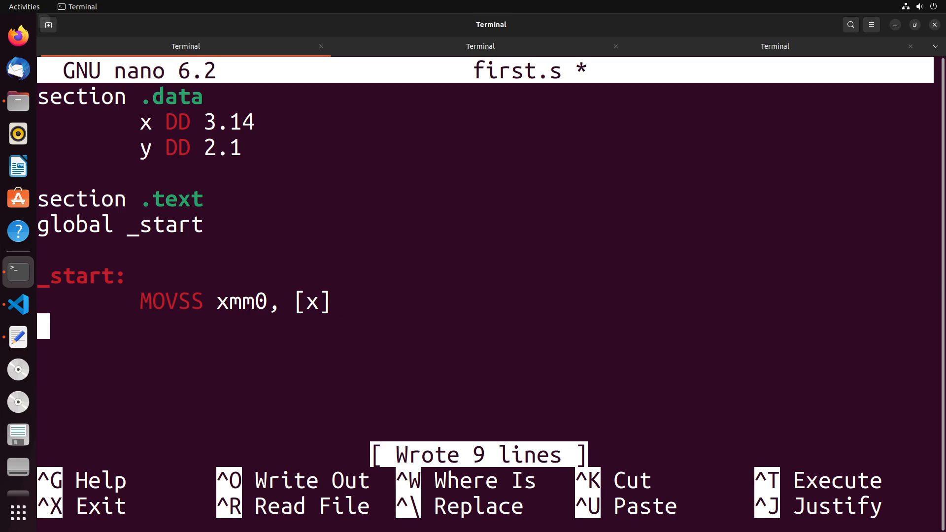
pyautogui.write('MOVSS')
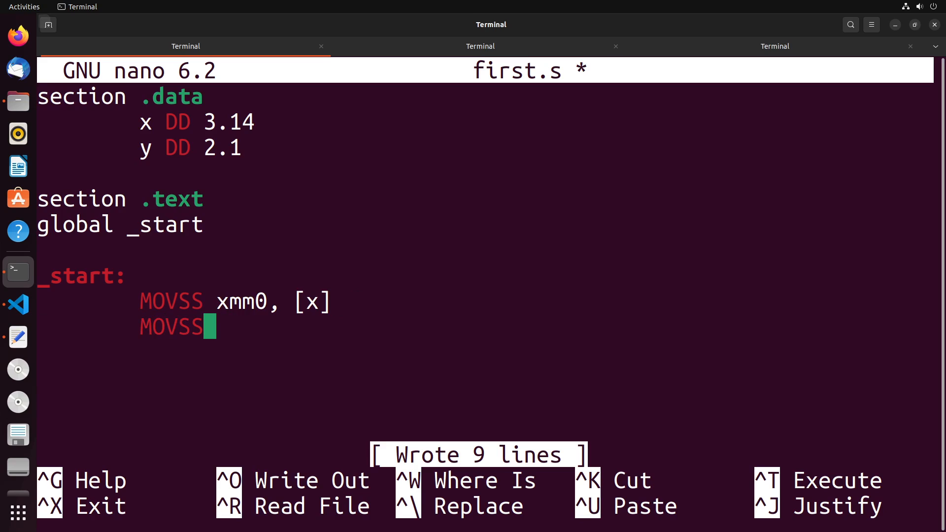
pyautogui.write('xmm1,')
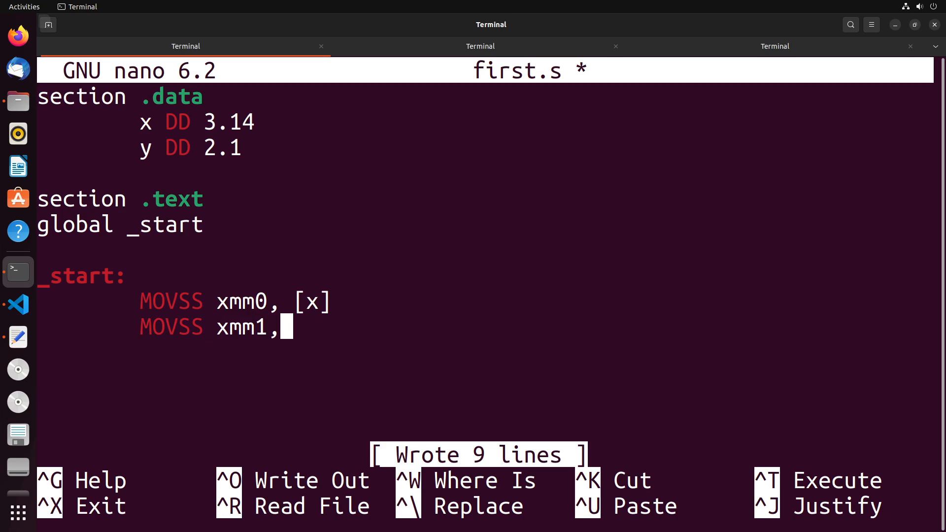
pyautogui.write('[y]')
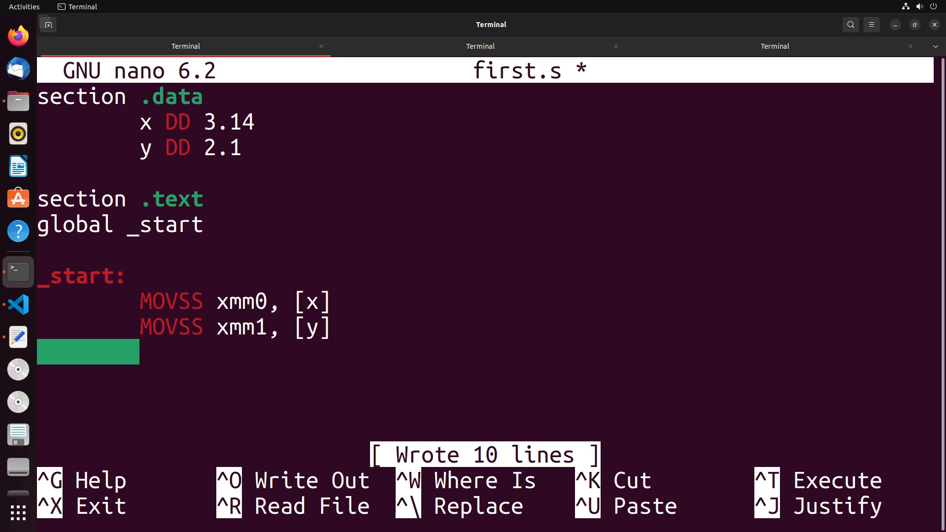
# - Add ADDSS xmm0, xmm1 as the third instruction and save first.s
pyautogui.write('ADDS')
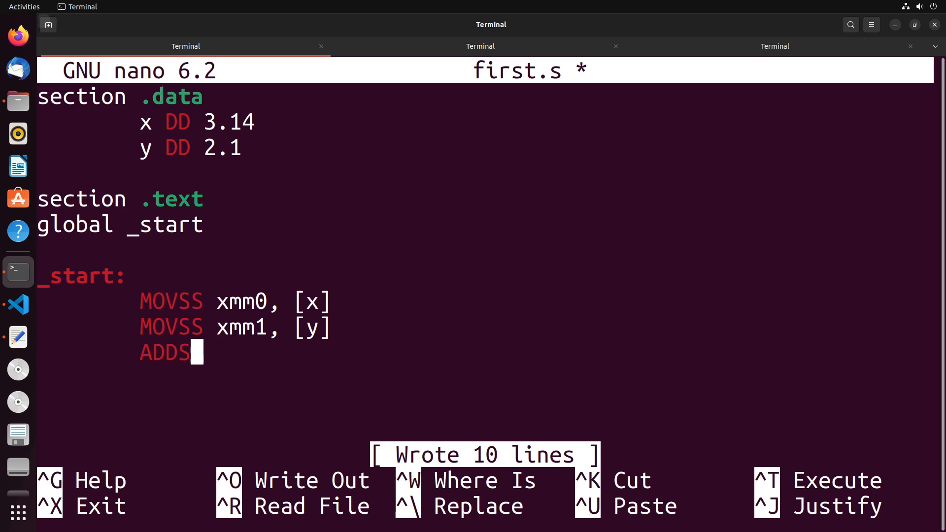
pyautogui.write('S')
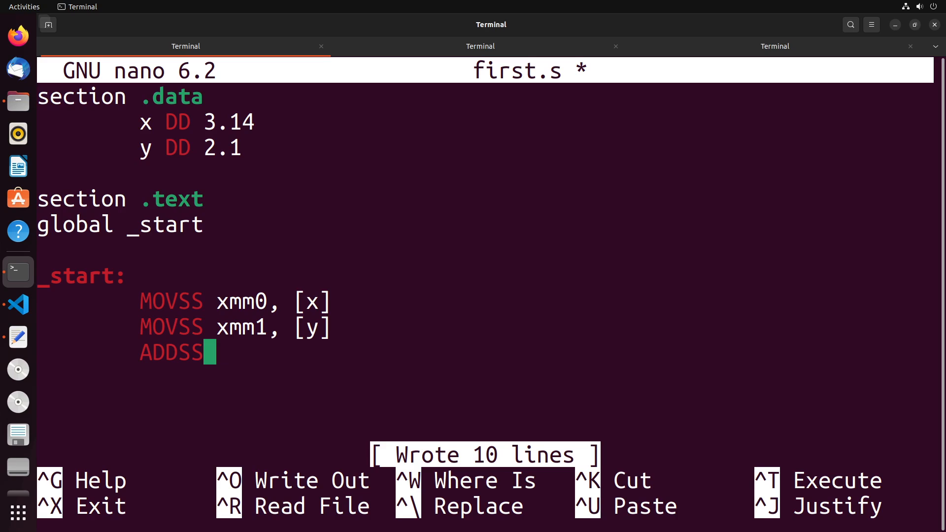
pyautogui.write('xmm0, xmm')
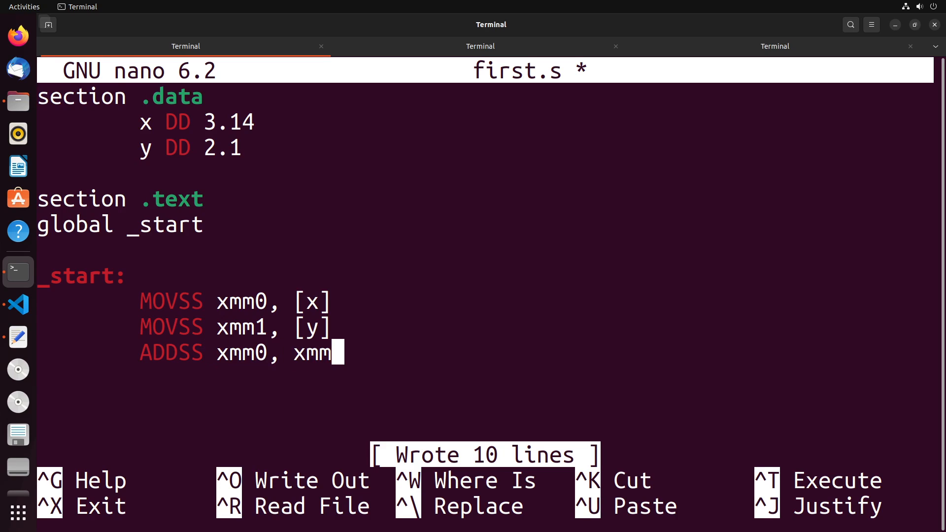
pyautogui.write('1')
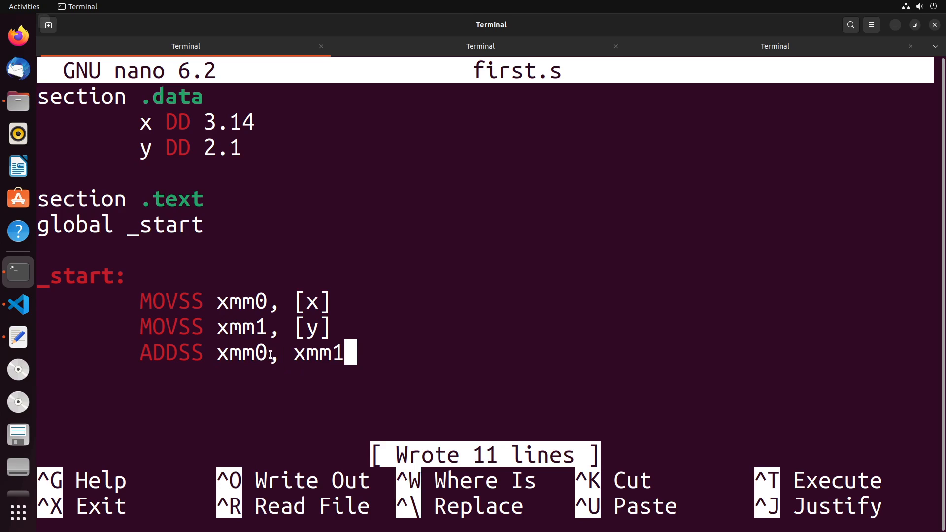
pyautogui.doubleClick(240, 353)
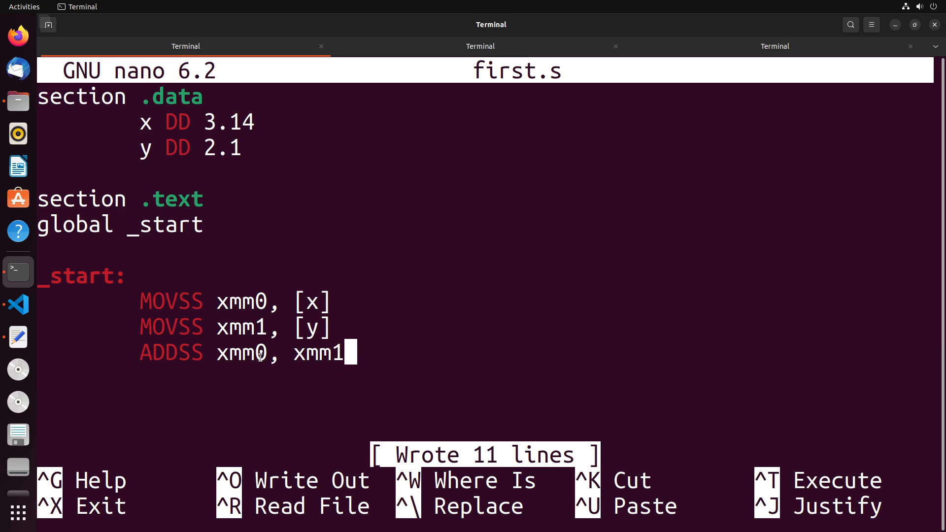
pyautogui.moveTo(361, 394)
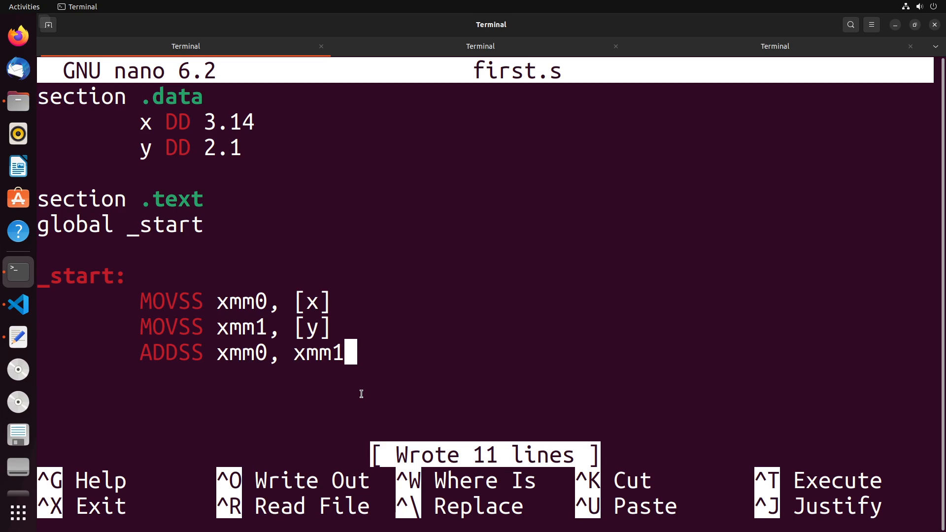
# - Append the MOV ebx,1 and INT 80h exit lines and save first.s
pyautogui.press('Return')
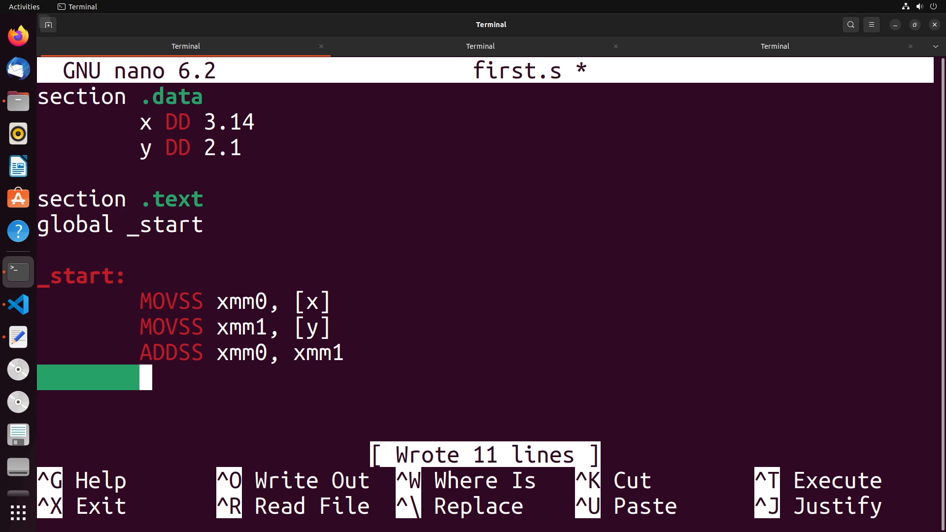
pyautogui.write('MOV e')
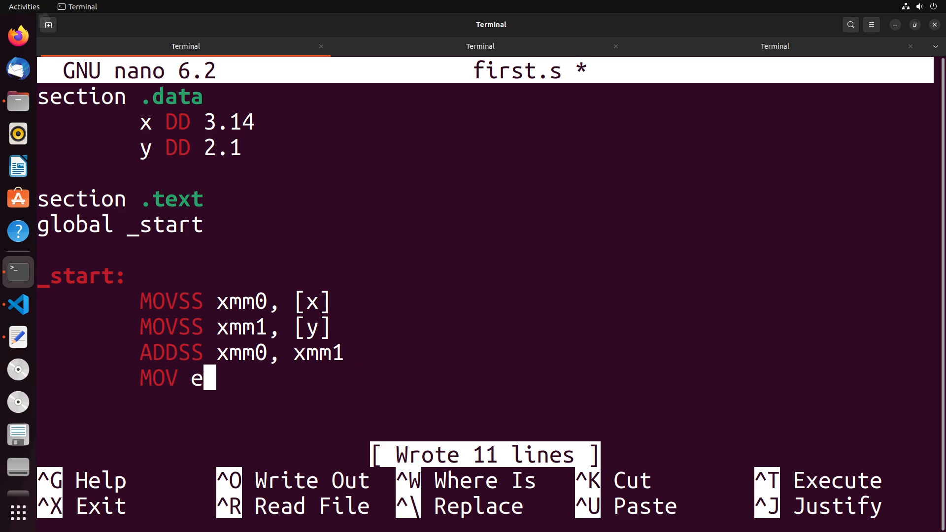
pyautogui.write('bx,1')
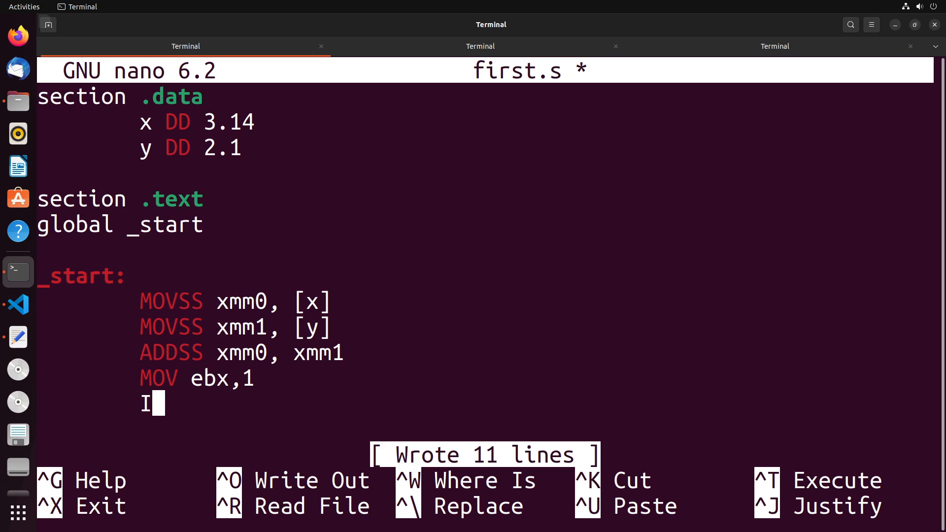
pyautogui.write('NT 80h')
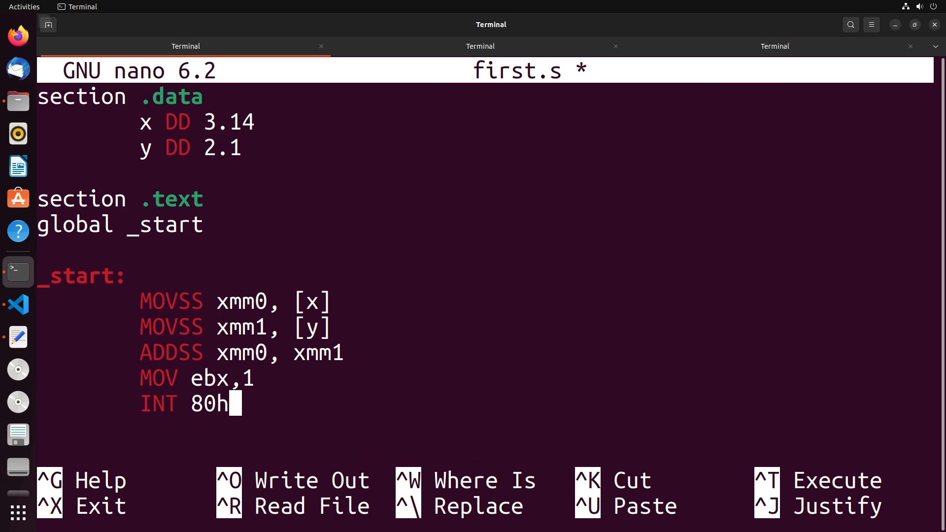
pyautogui.press('ctrl+o')
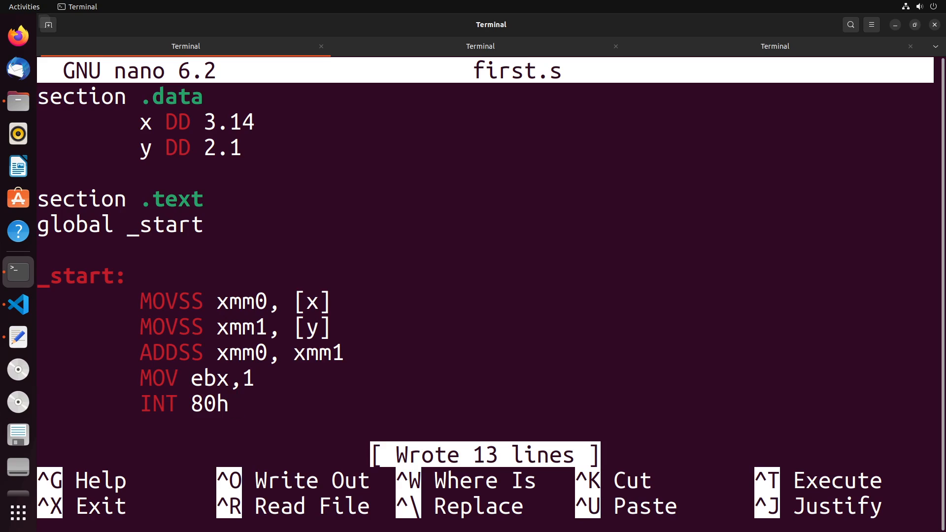
pyautogui.click(232, 403)
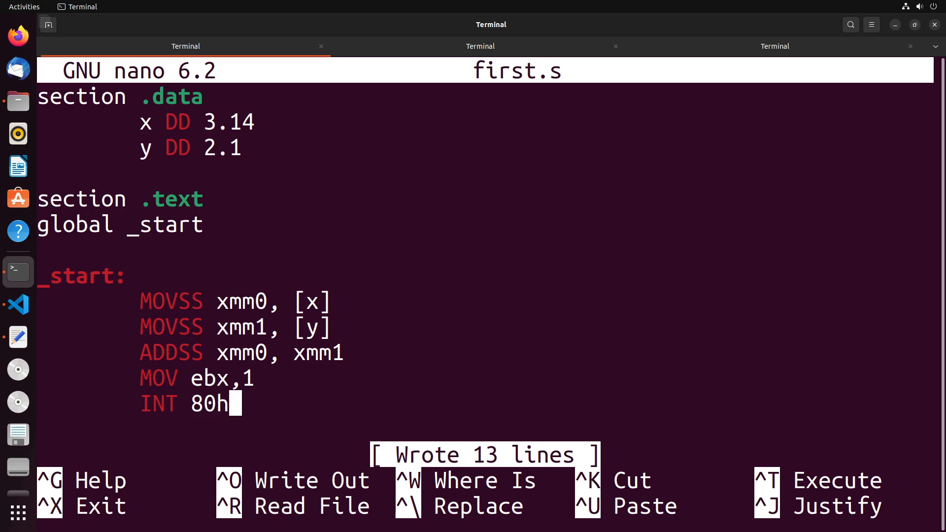
pyautogui.moveTo(345, 294)
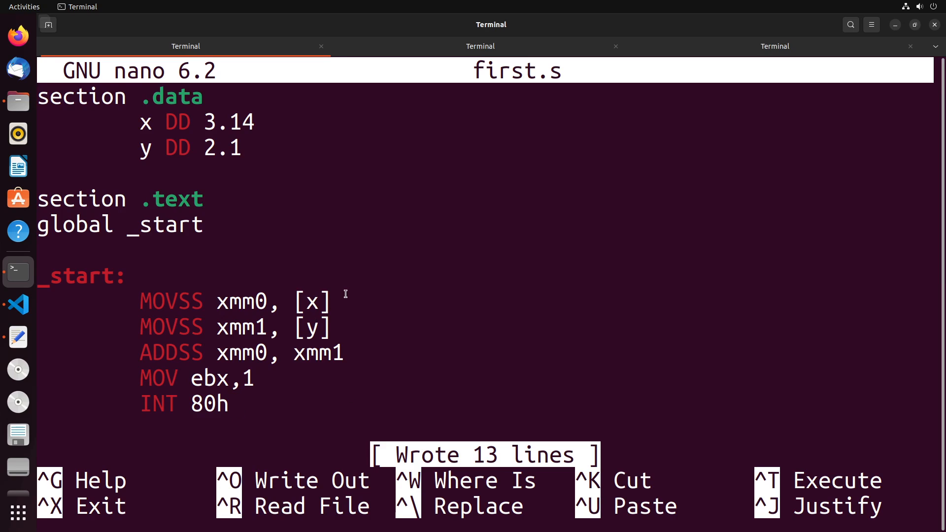
pyautogui.moveTo(219, 271)
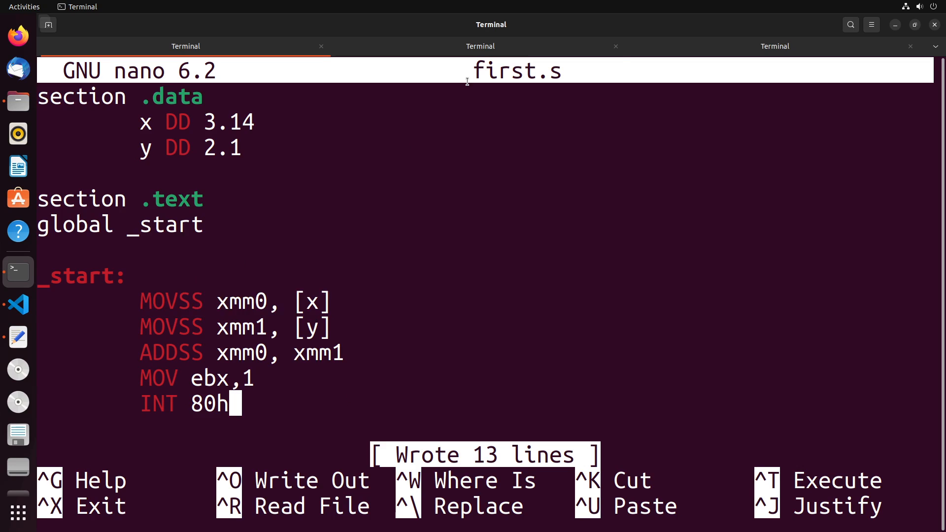
# - Launch gdb on the program first in the second terminal tab
pyautogui.click(481, 46)
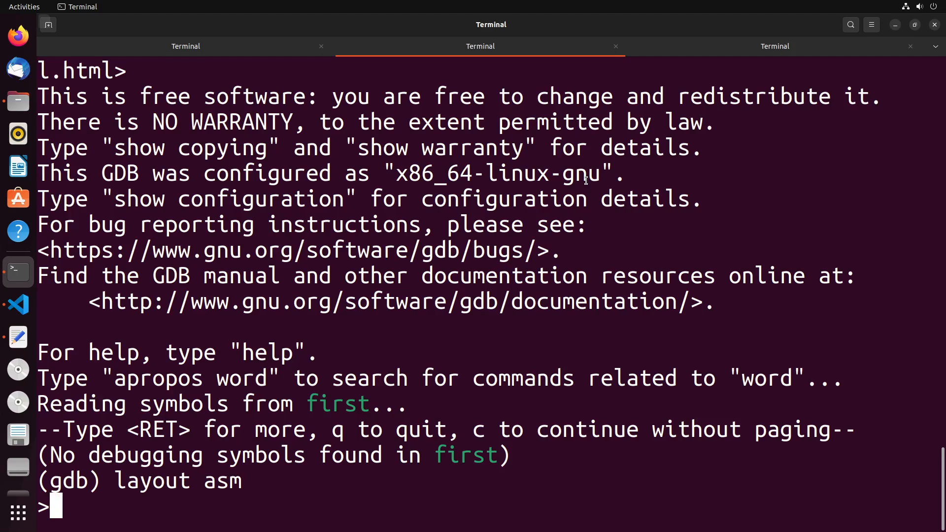
pyautogui.write('gdb first')
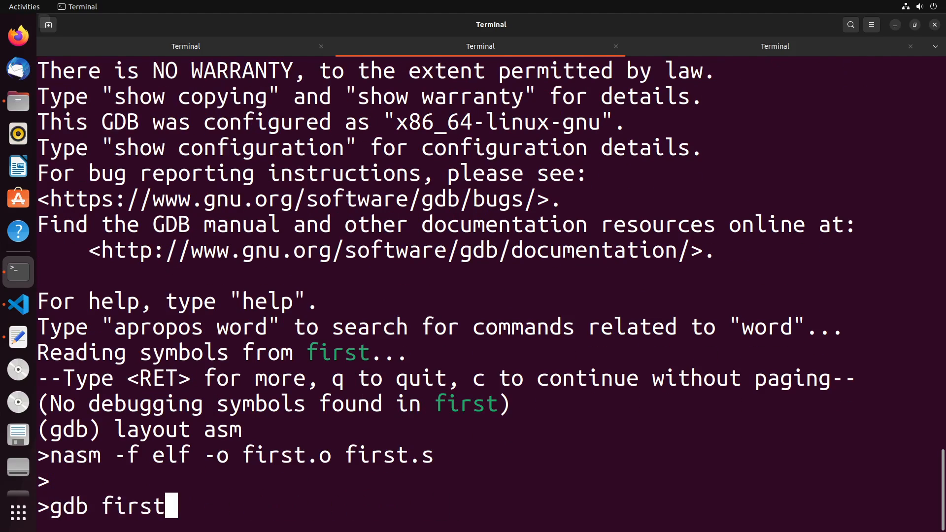
pyautogui.scroll(-3)
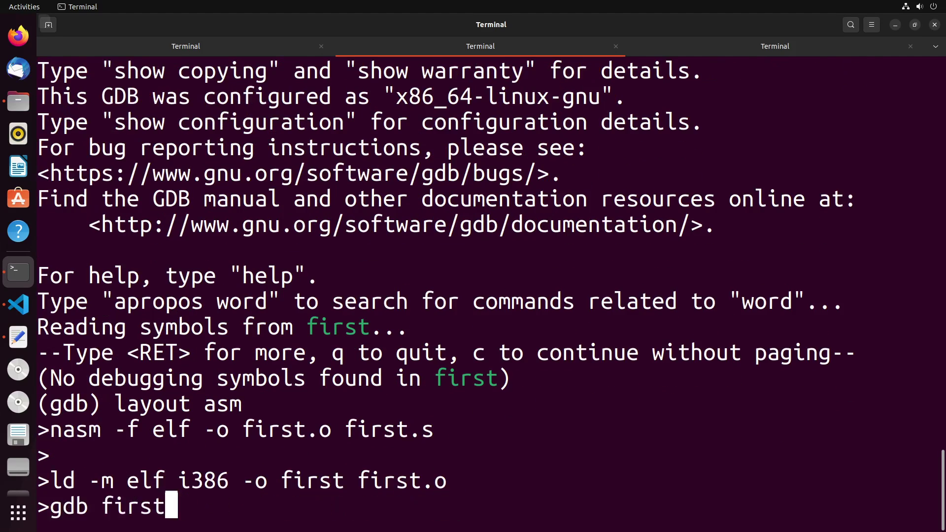
pyautogui.press('Return')
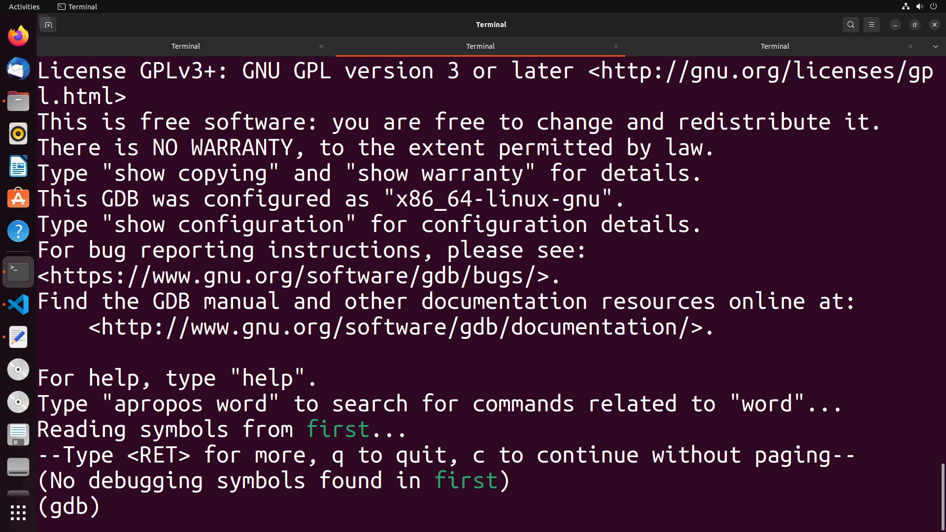
# - Set a breakpoint at _start in GDB
pyautogui.write('break _start')
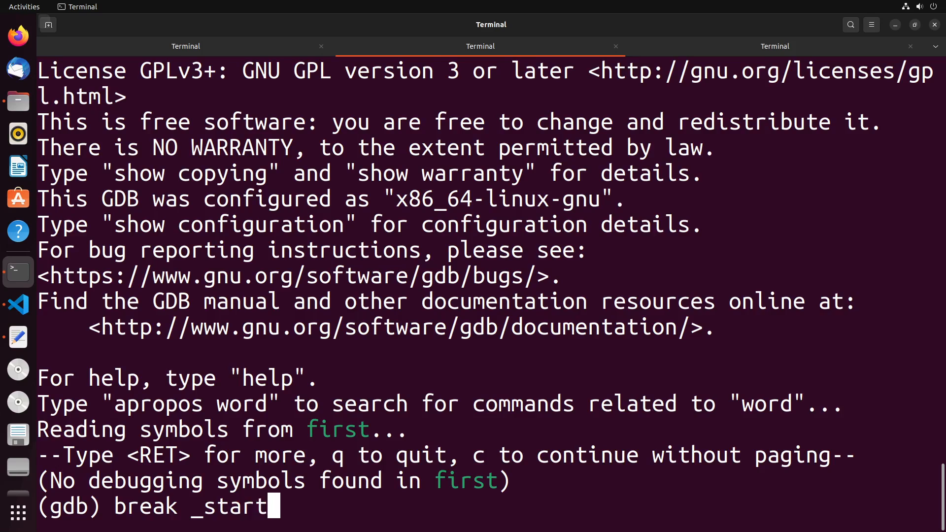
pyautogui.press('Return')
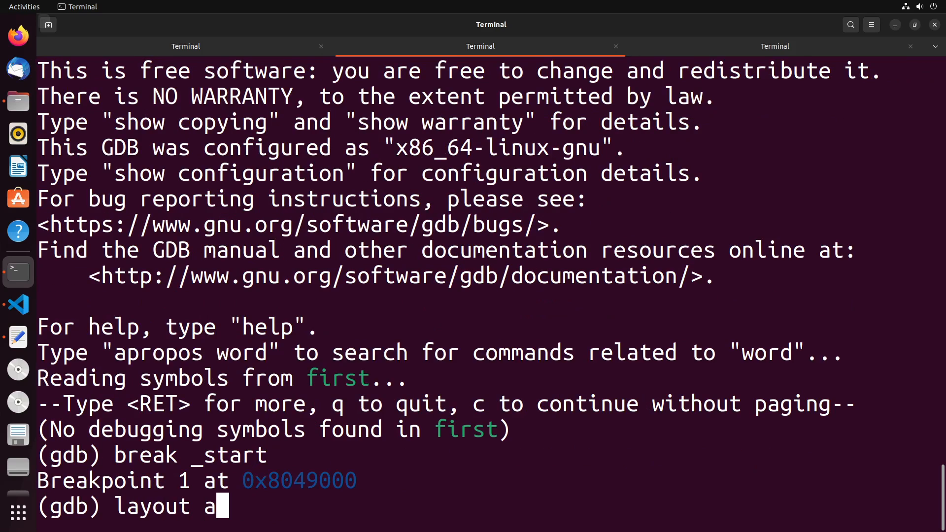
pyautogui.press('Return')
pyautogui.write('stepi')
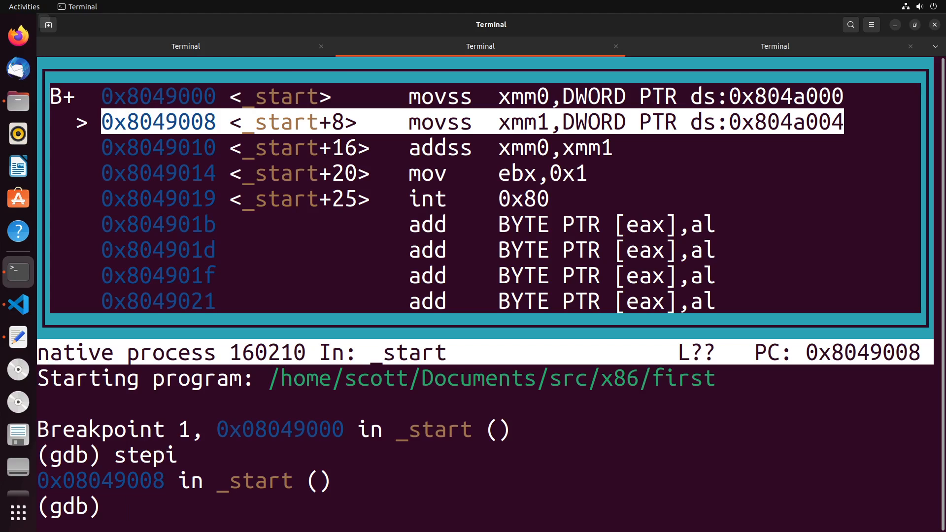
# - Print $xmm0.v4_float[0] in GDB, showing 3.1400001
pyautogui.write('p')
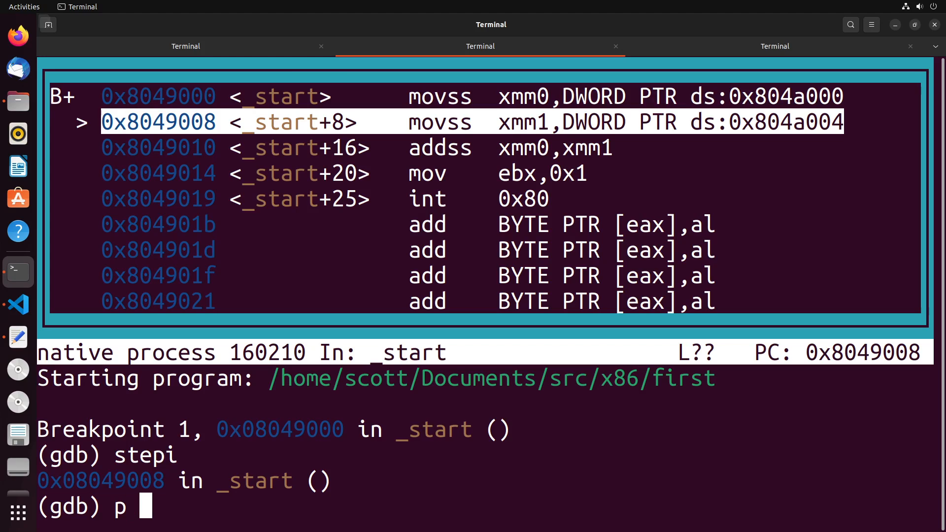
pyautogui.write('$xmm')
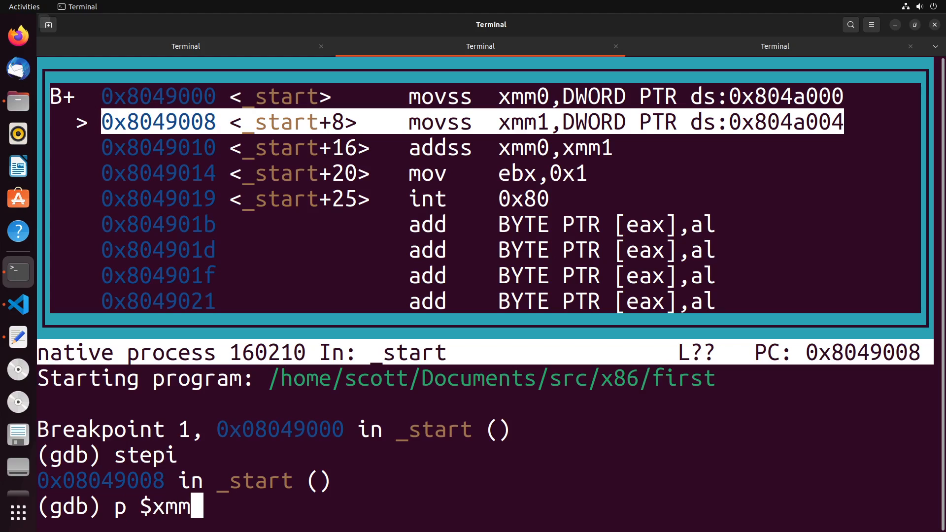
pyautogui.write('0.')
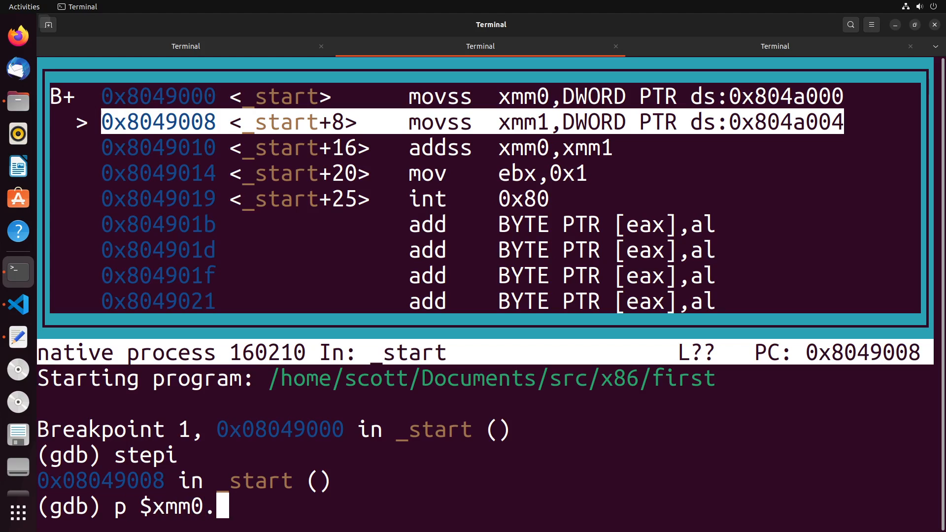
pyautogui.write('v4')
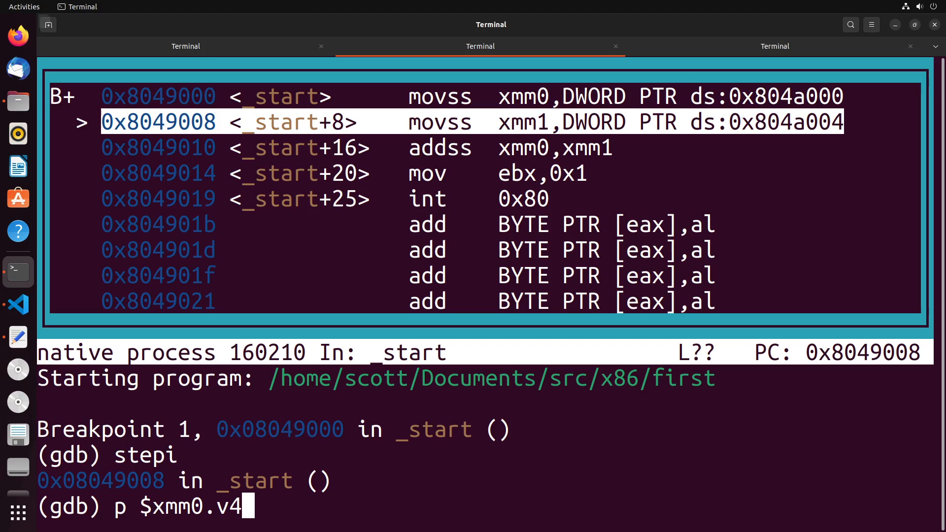
pyautogui.write('_float[0]')
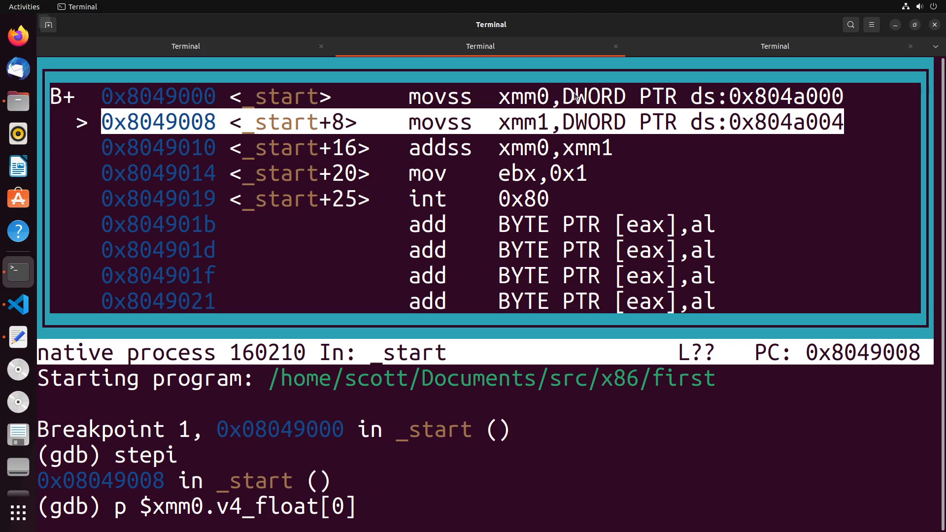
pyautogui.moveTo(465, 500)
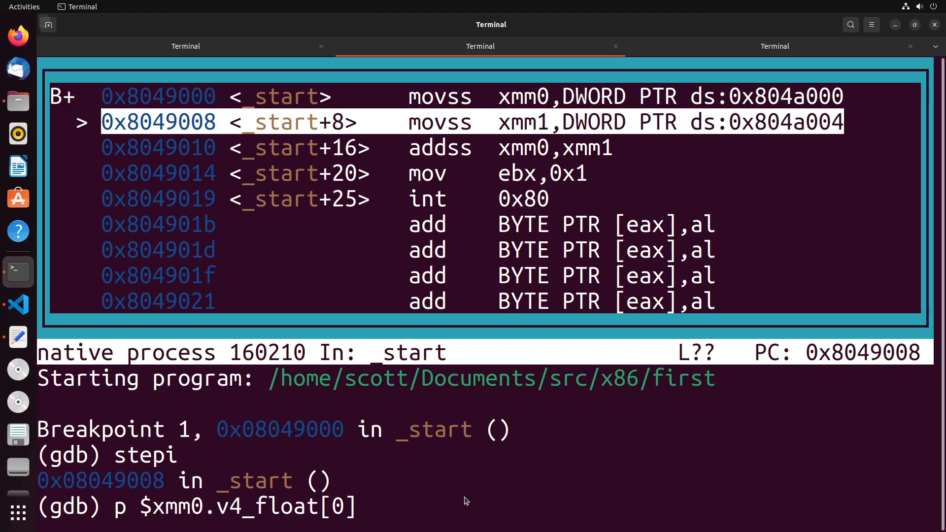
pyautogui.press('Return')
pyautogui.write('stepi')
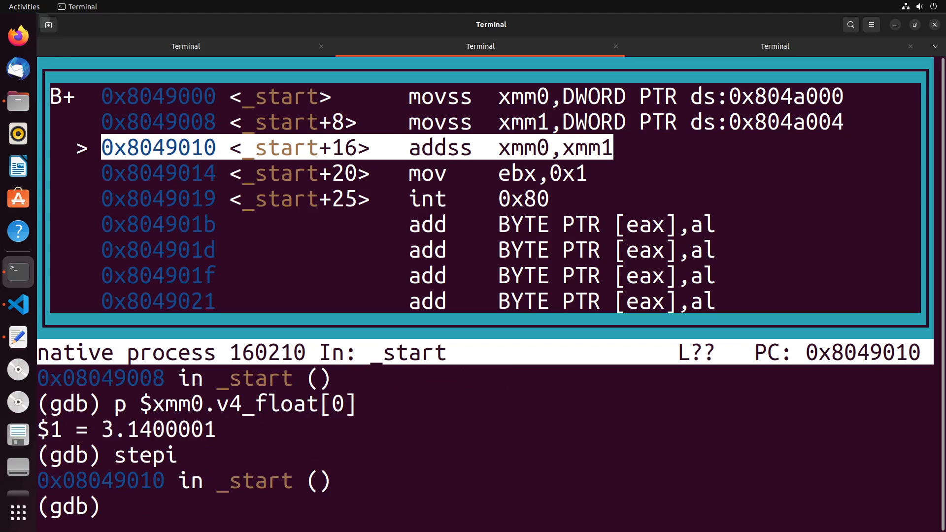
# - Print $xmm1.v4_float[0] in GDB, showing 2.0999999
pyautogui.write('p $xmm')
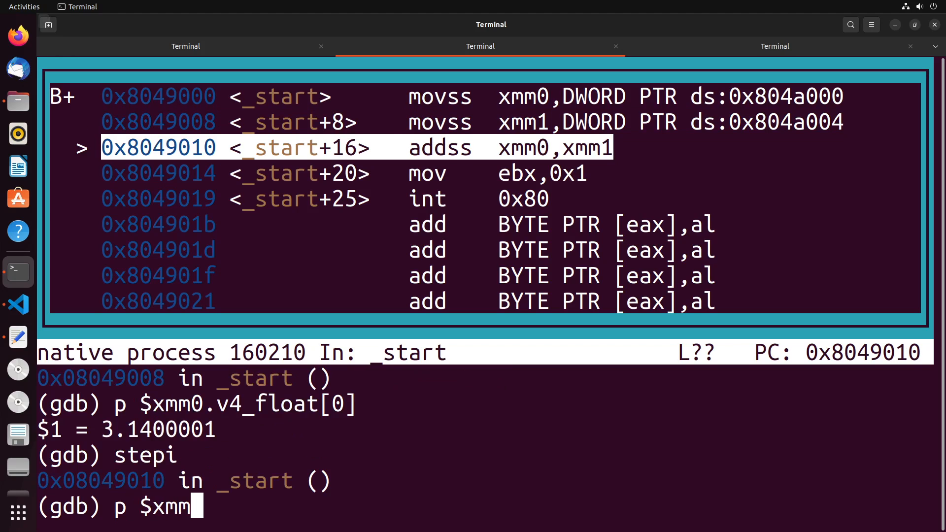
pyautogui.write('1.v4_')
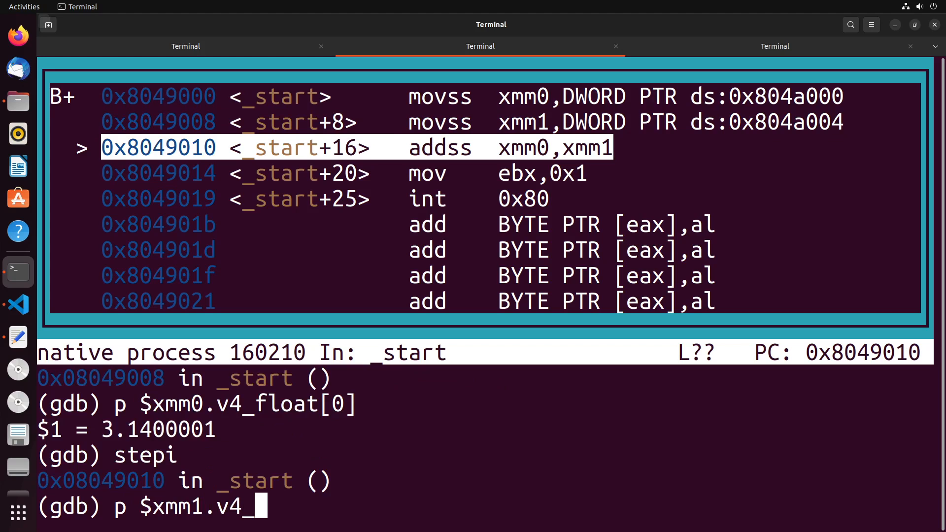
pyautogui.press('Return')
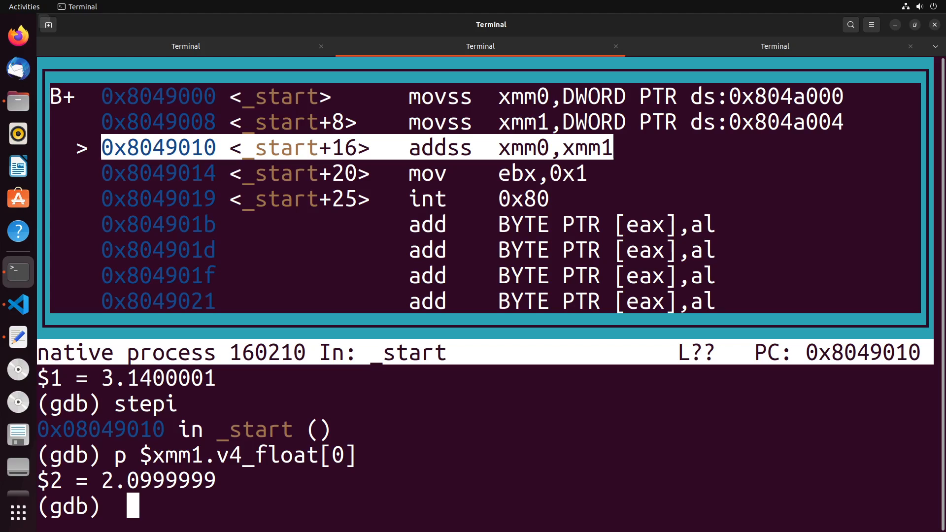
pyautogui.write('a ==')
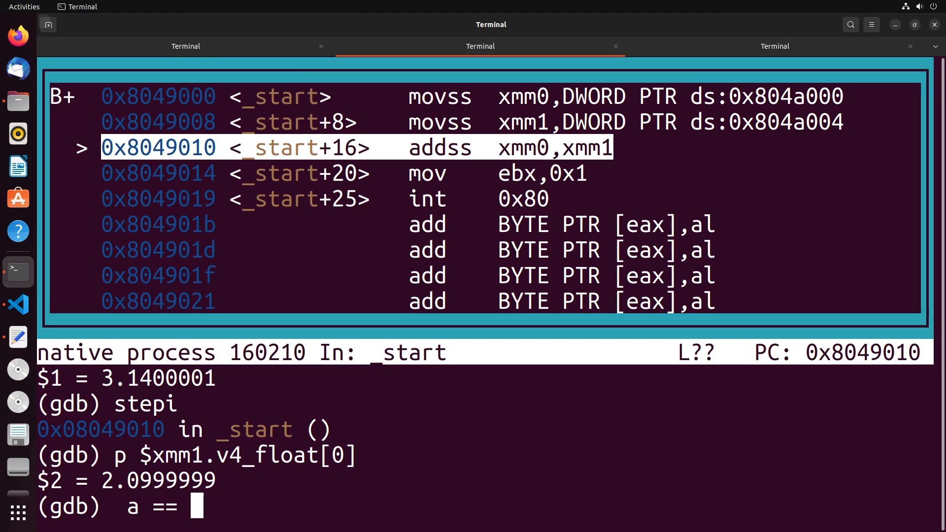
pyautogui.write('b')
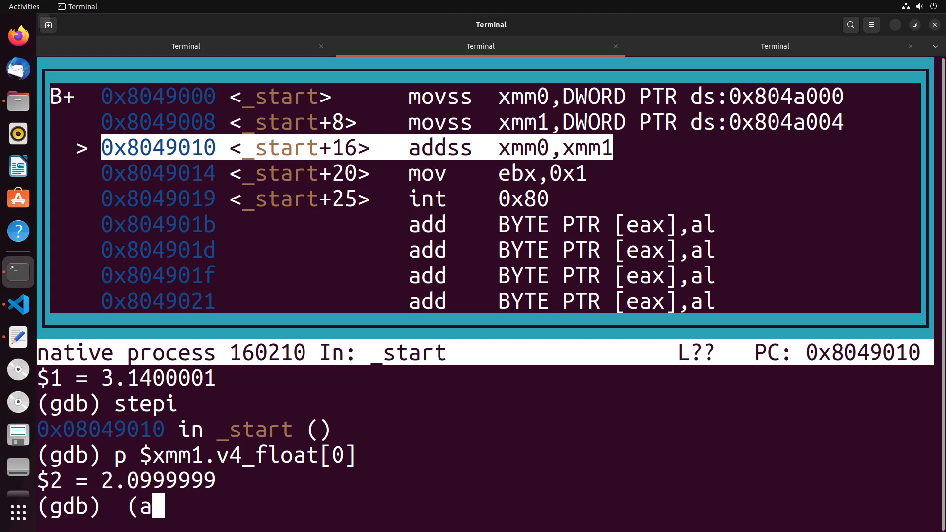
pyautogui.write('-b) <')
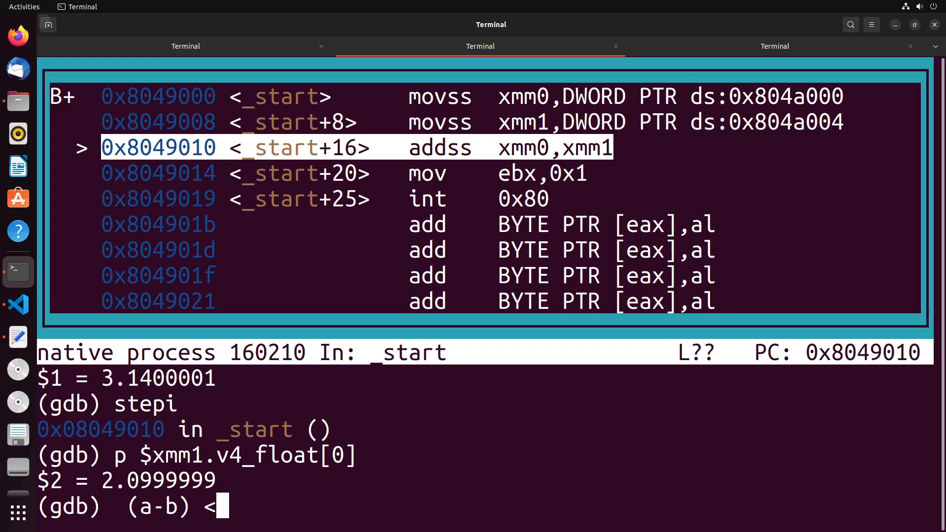
pyautogui.write('0.0')
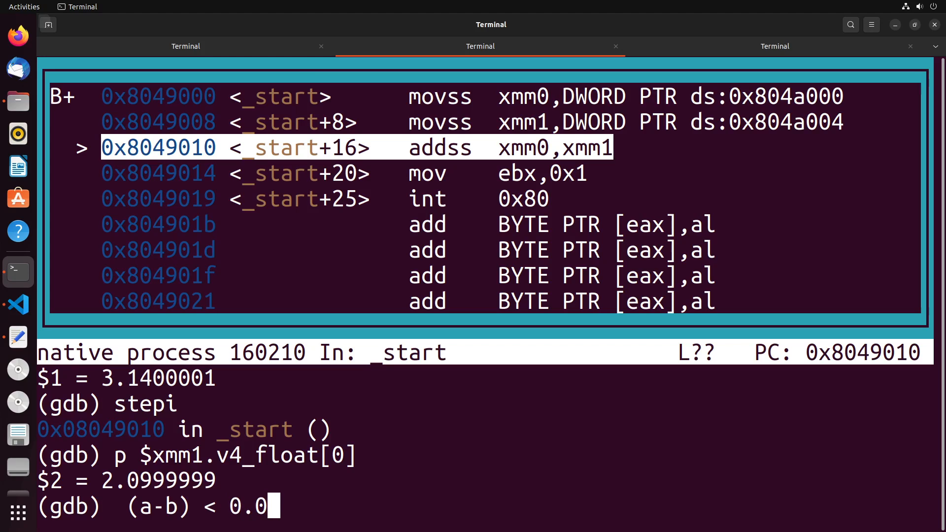
pyautogui.write('001')
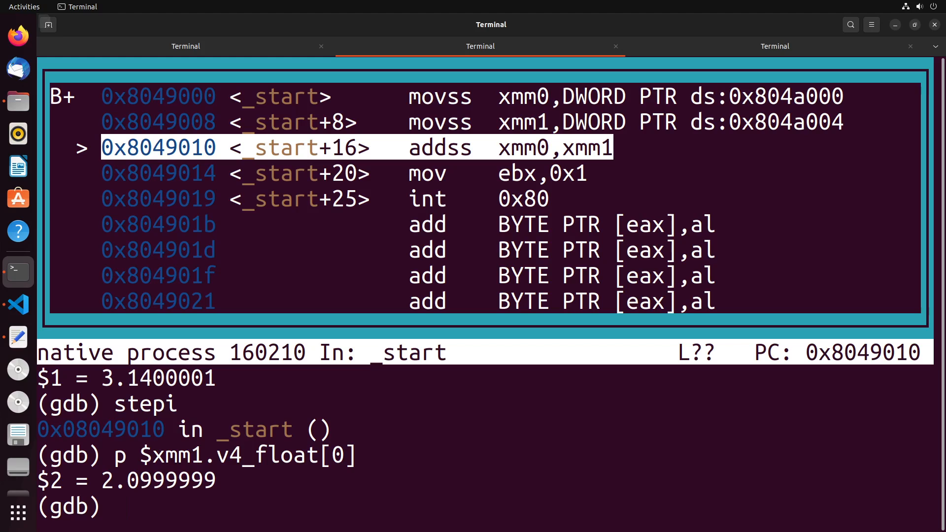
# - Step past ADDSS and print $xmm0.v4_float[0], now 5.23999977
pyautogui.press('Return')
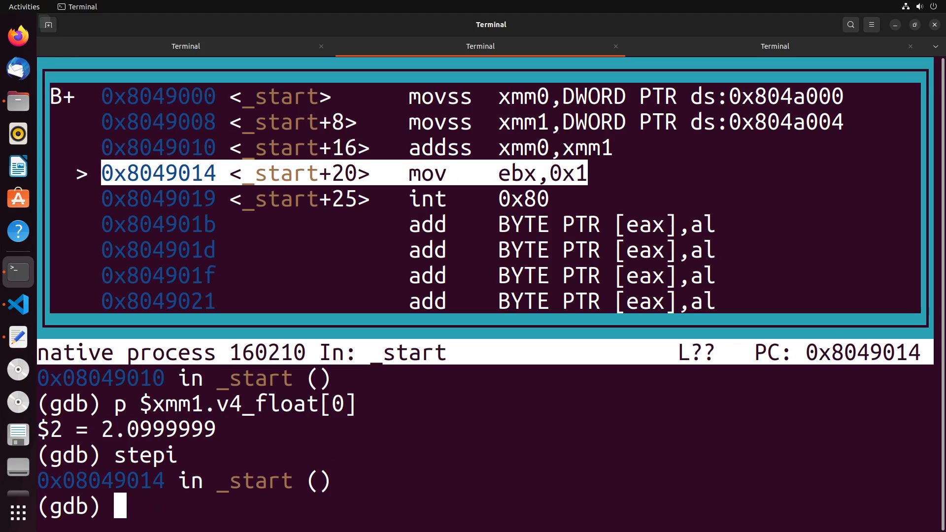
pyautogui.write('p $xmm')
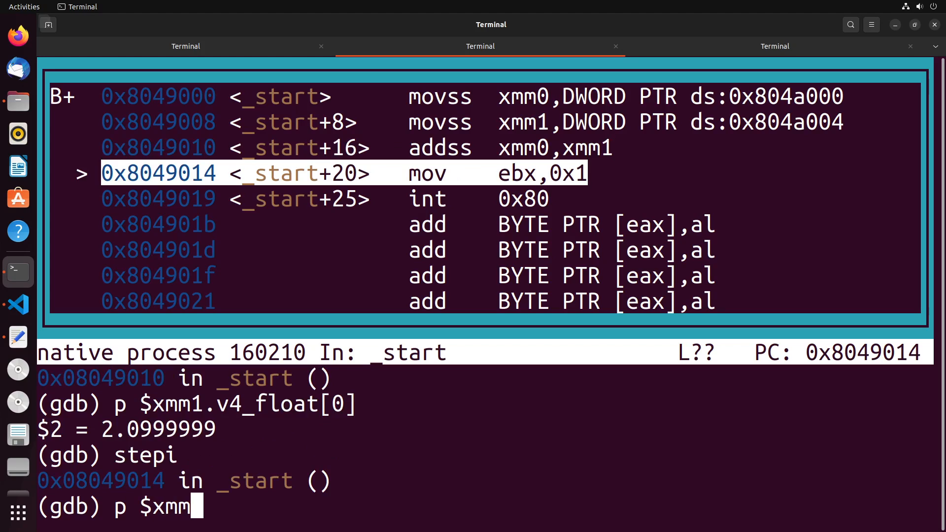
pyautogui.write('0.v4')
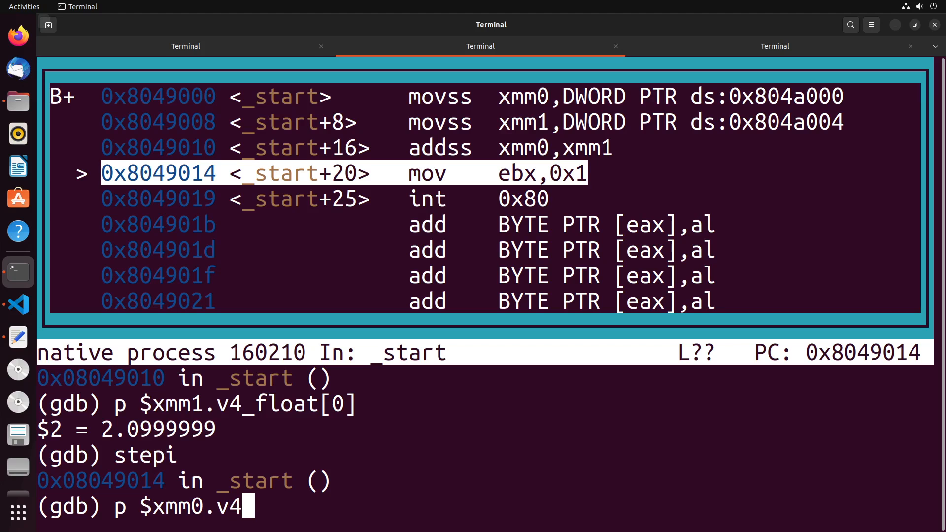
pyautogui.write('float[0')
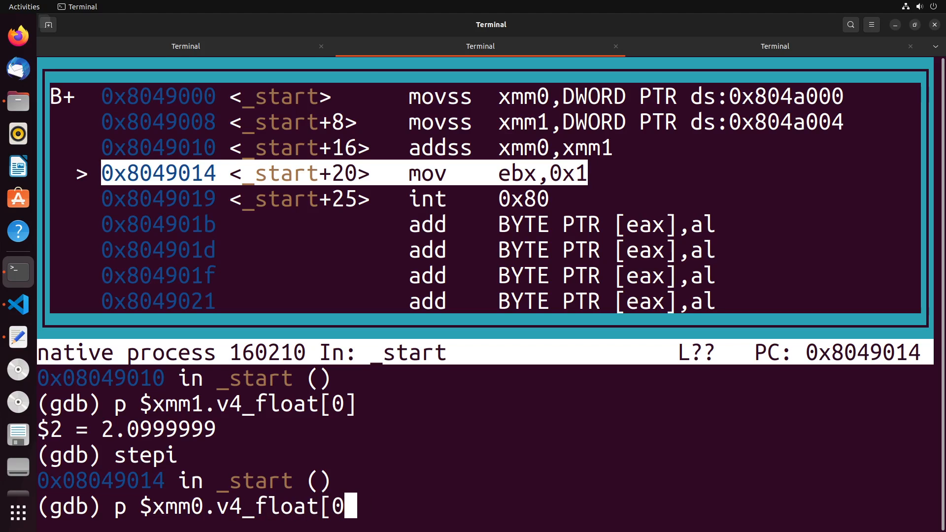
pyautogui.press('Return')
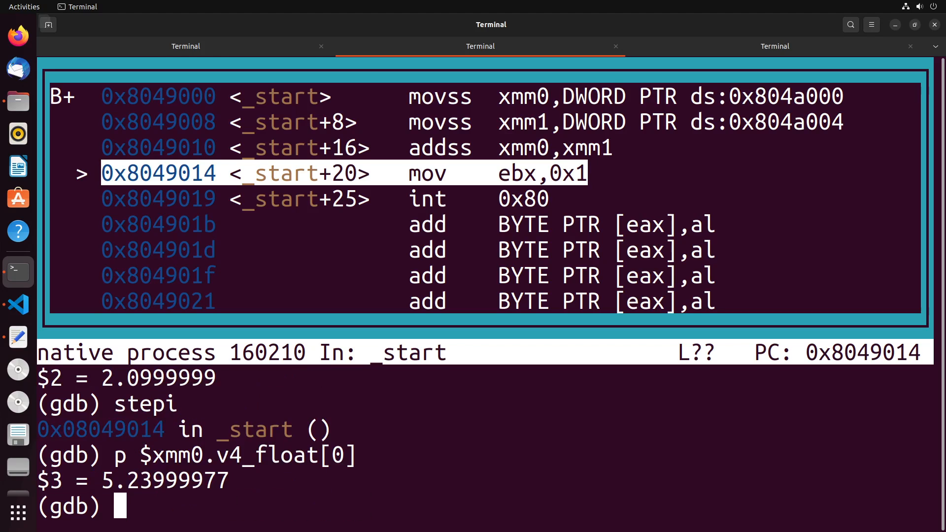